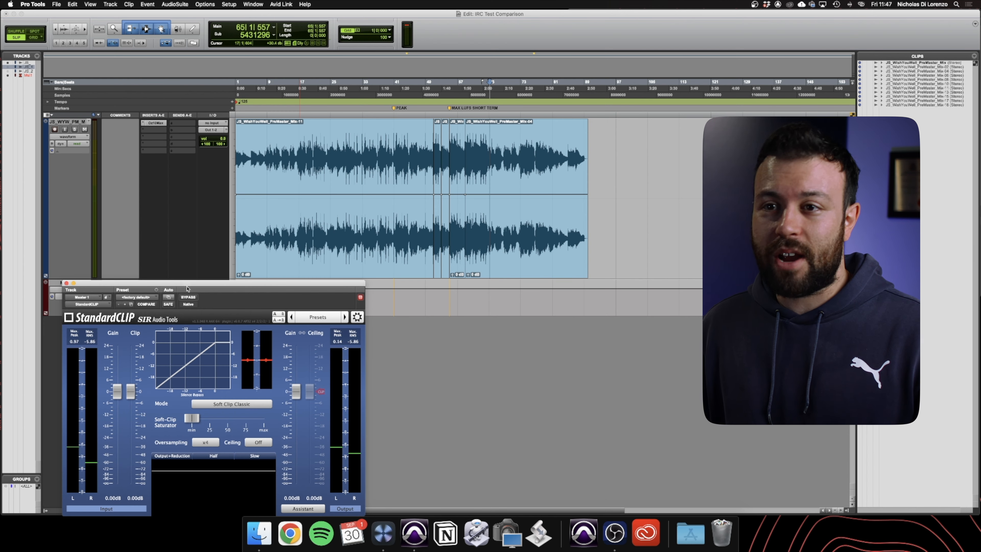
Step: Reposition the plugin window before setting up Ozone's AAC 96 kbps codec preview on the master
{"action": "left_click_drag", "start_coordinate": [188, 285], "coordinate": [272, 247]}
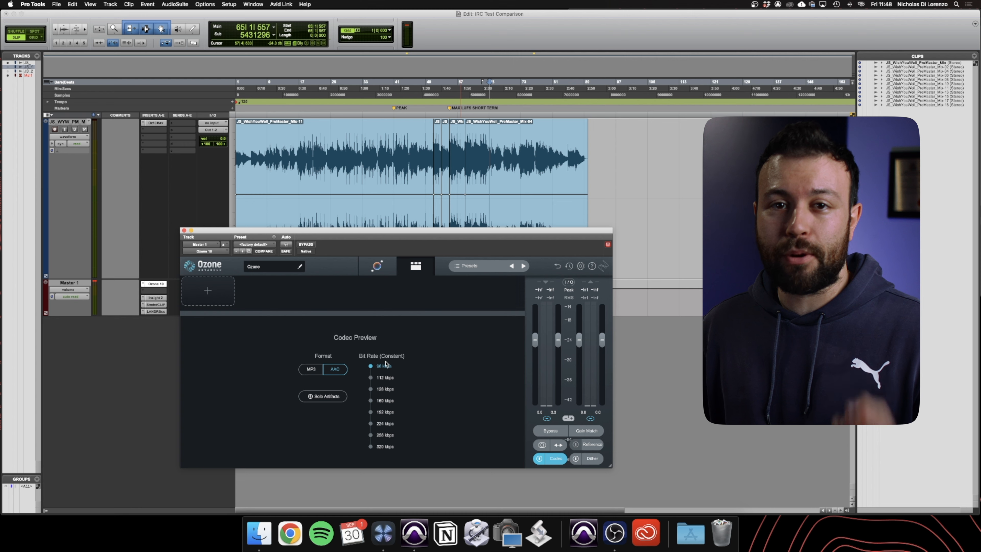
{"action": "mouse_move", "coordinate": [384, 366]}
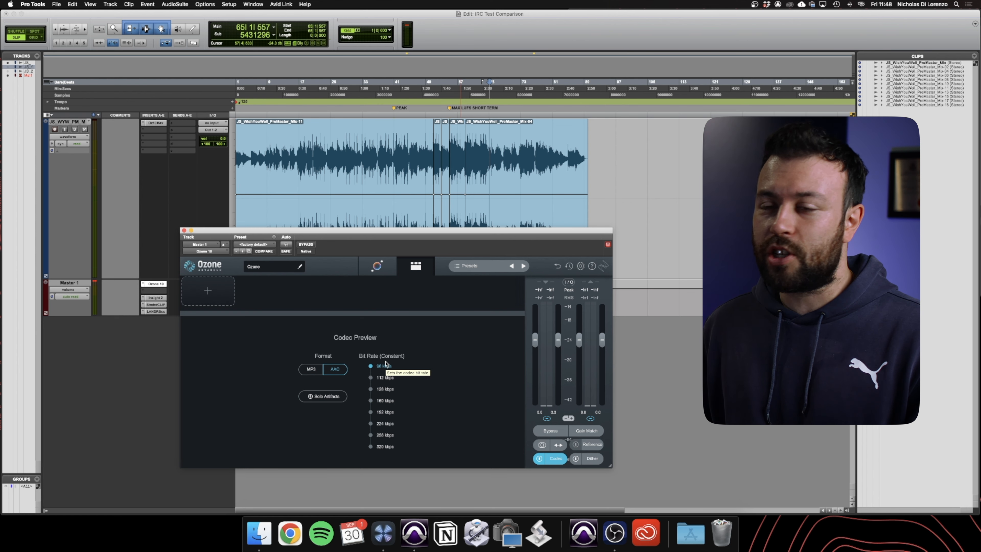
{"action": "mouse_move", "coordinate": [371, 401]}
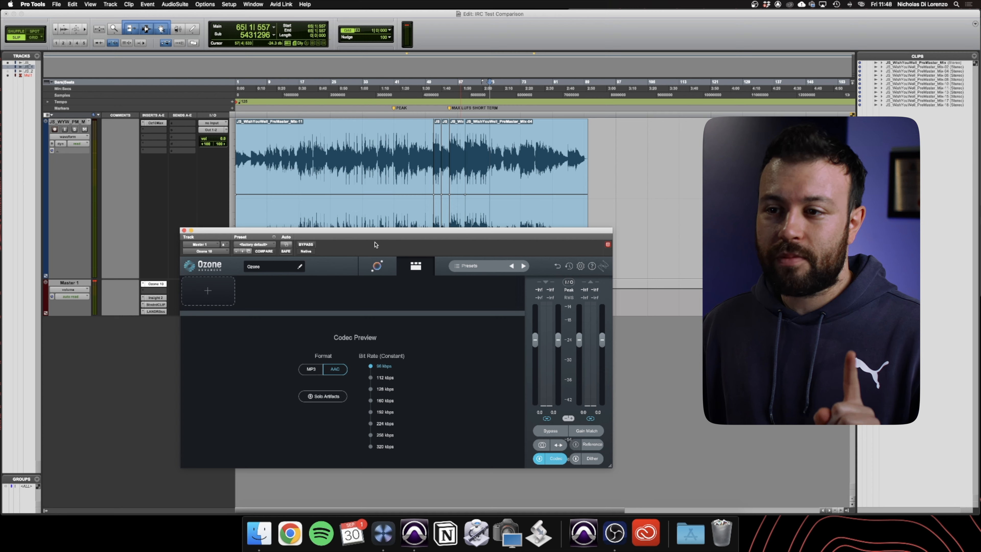
Step: Close the Ozone plugin window, keeping the AAC 96 kbps codec preview setting
{"action": "left_click", "coordinate": [382, 532]}
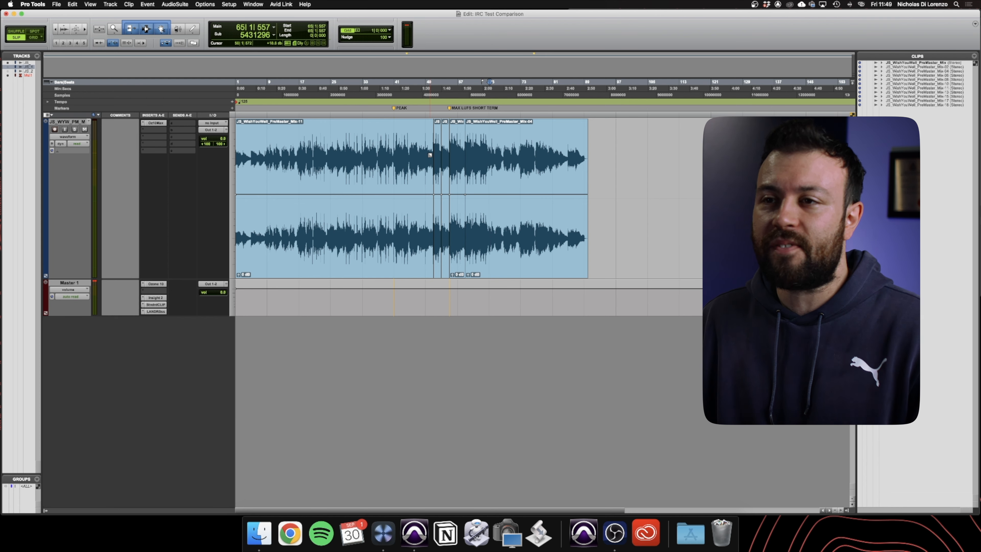
Step: Set the song track's Ozone Maximizer ceiling to -0.2 dB and bring up StandardCLIP on the master
{"action": "left_click", "coordinate": [154, 123]}
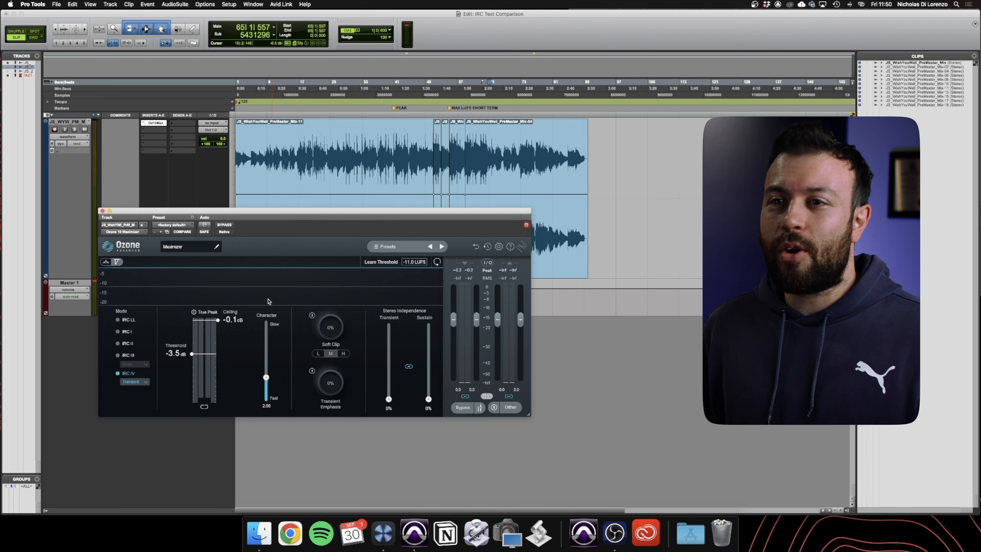
{"action": "double_click", "coordinate": [231, 320]}
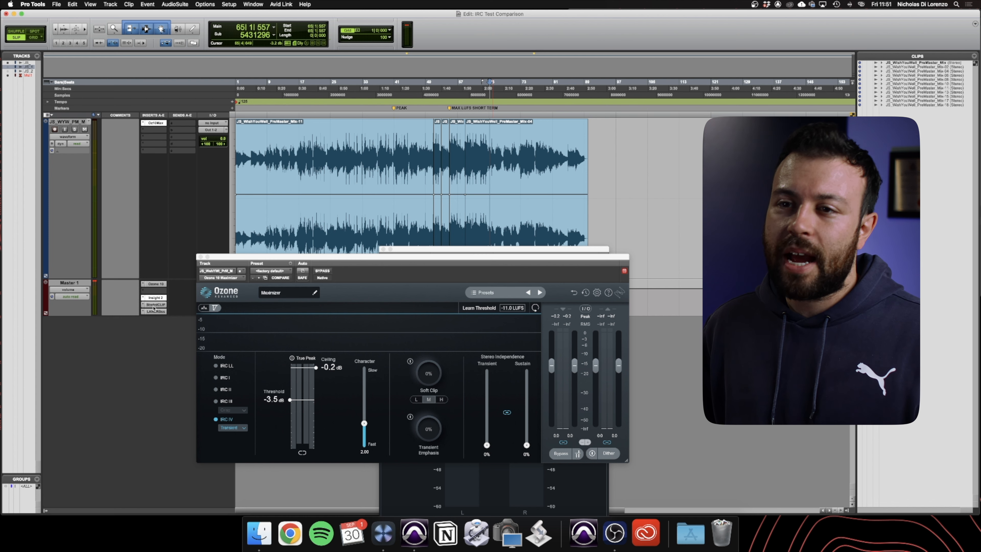
{"action": "left_click", "coordinate": [154, 303]}
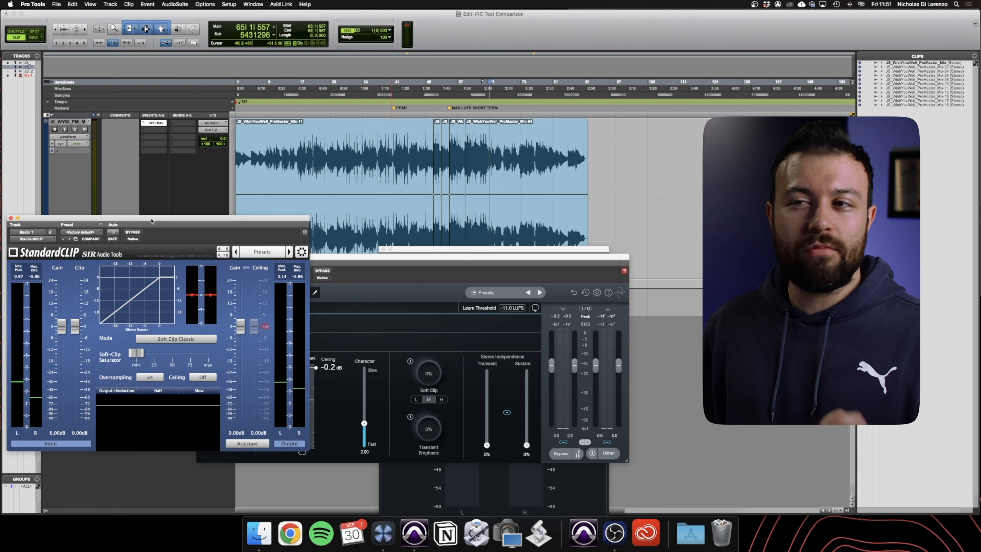
Step: Move the StandardCLIP window lower and toggle its bypass to audition the song through the clipper
{"action": "left_click_drag", "start_coordinate": [150, 220], "coordinate": [169, 277]}
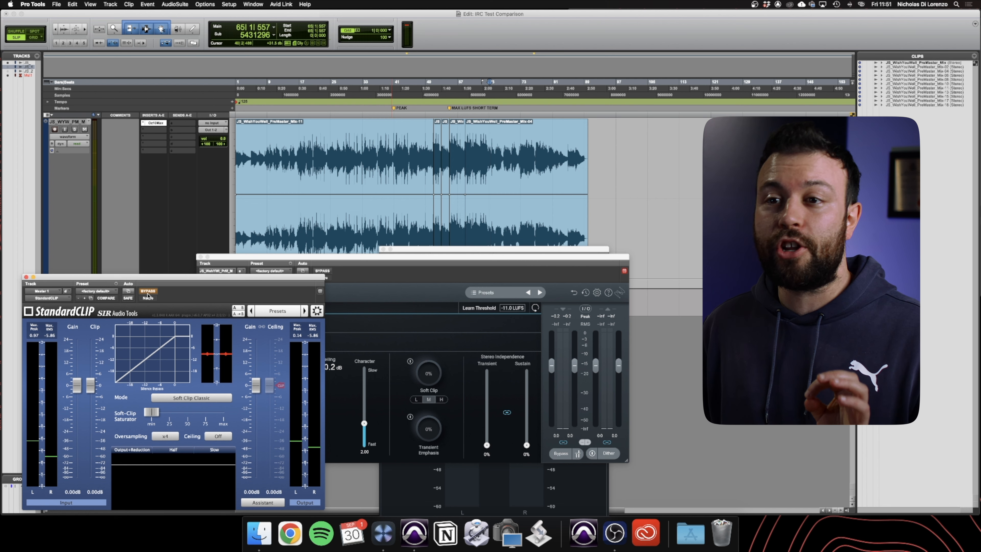
{"action": "left_click", "coordinate": [148, 290]}
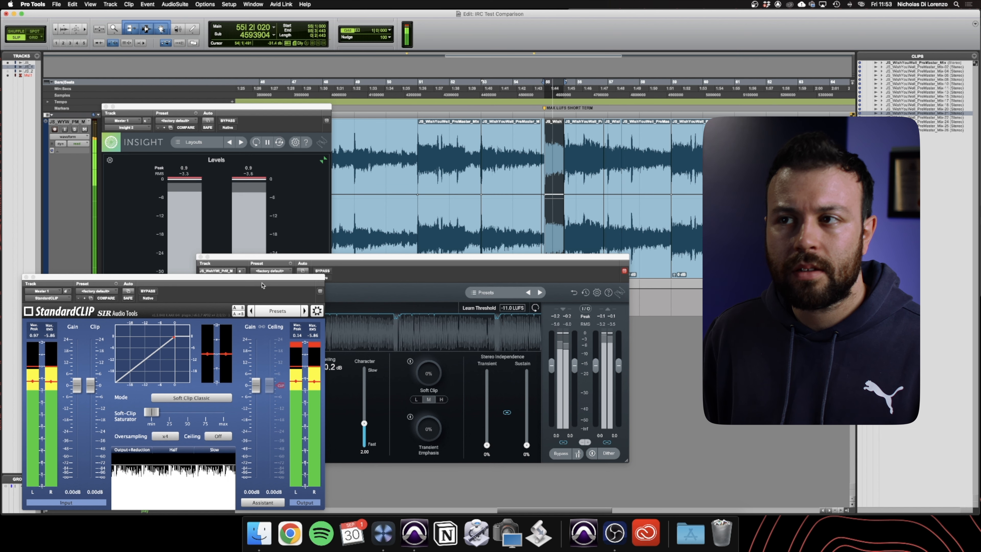
Step: Toggle StandardCLIP bypass twice during playback to compare the song with and without clipping
{"action": "left_click", "coordinate": [147, 292]}
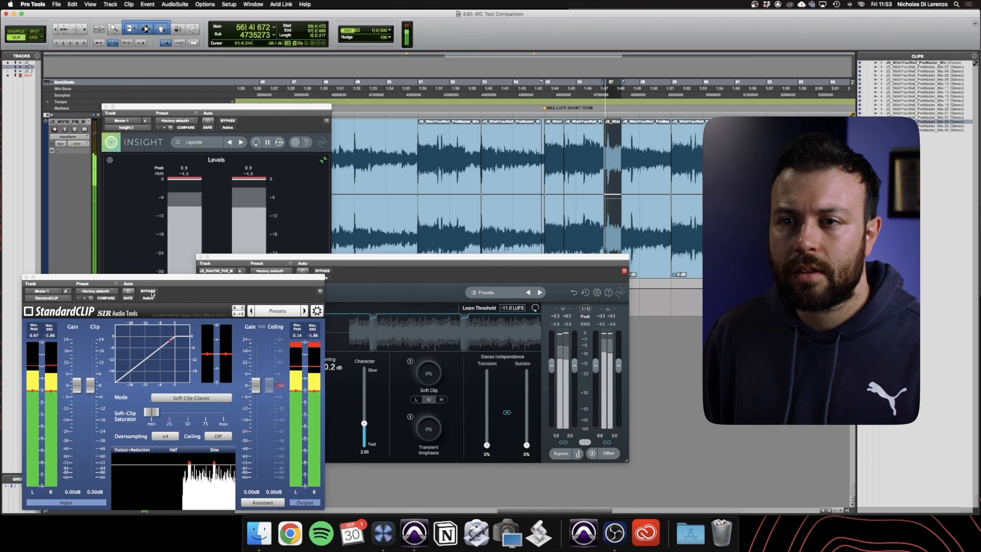
{"action": "left_click", "coordinate": [148, 291]}
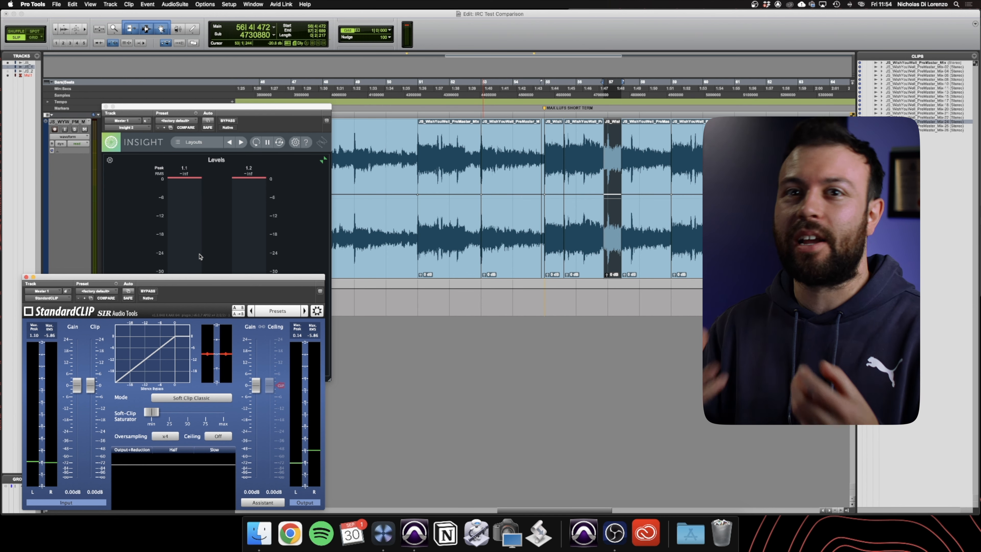
{"action": "mouse_move", "coordinate": [128, 265]}
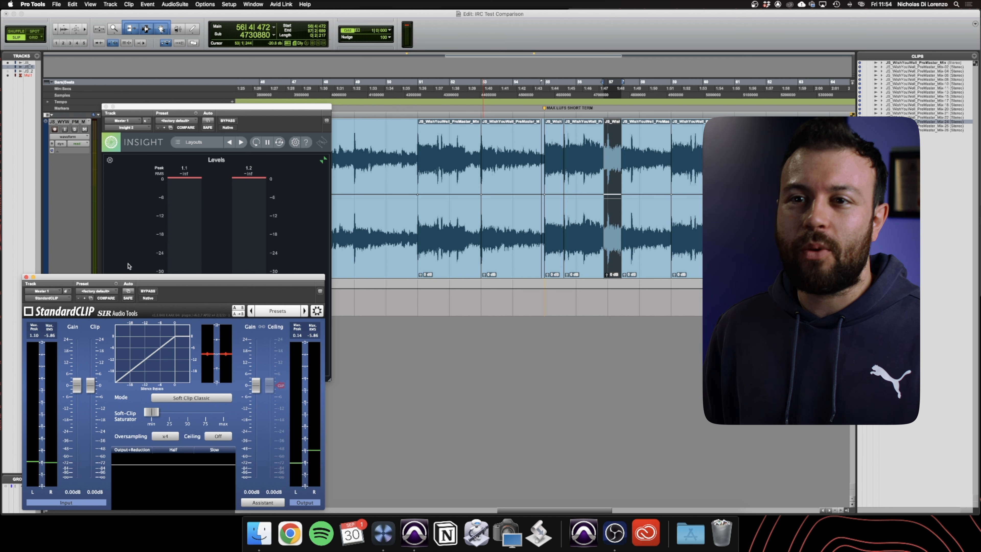
Step: Reopen the song track's Ozone Maximizer, now at ceiling -0.4 dB, and move its window lower
{"action": "left_click", "coordinate": [26, 276]}
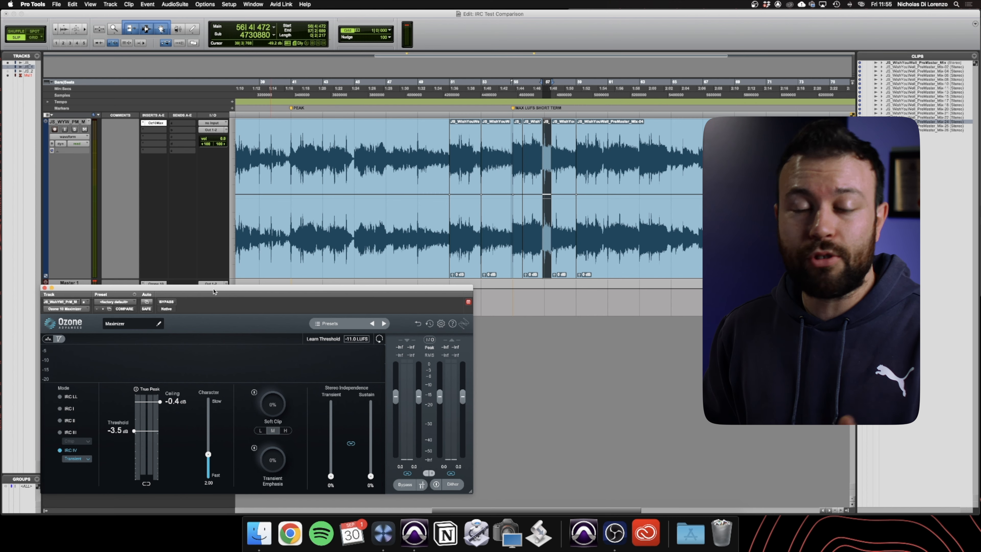
{"action": "left_click_drag", "start_coordinate": [213, 291], "coordinate": [221, 259]}
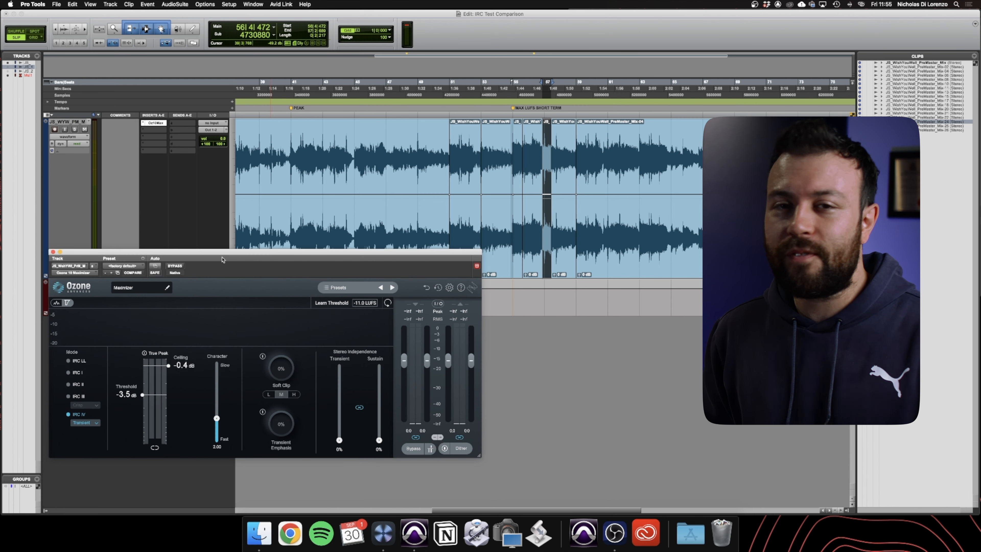